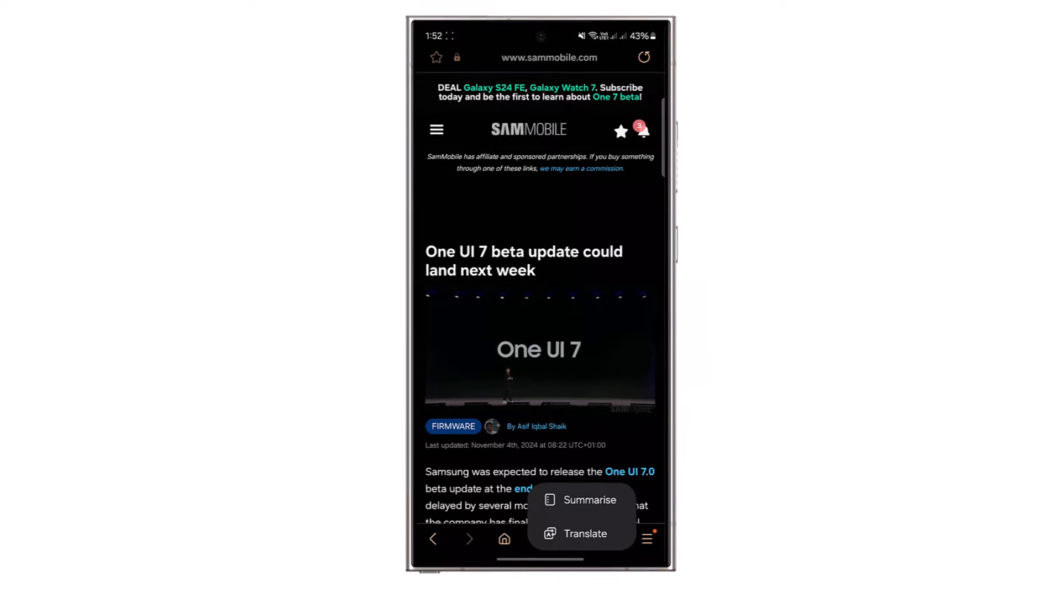
Generate an AI summary of the SamMobile One UI 7 beta article and read through it.
click(590, 500)
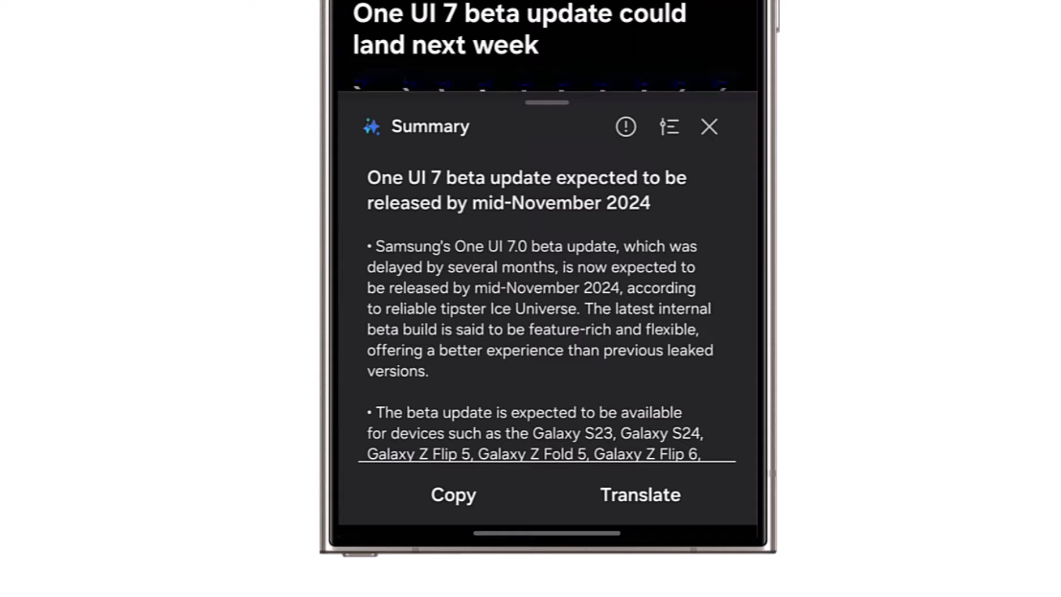
scroll(down, 3)
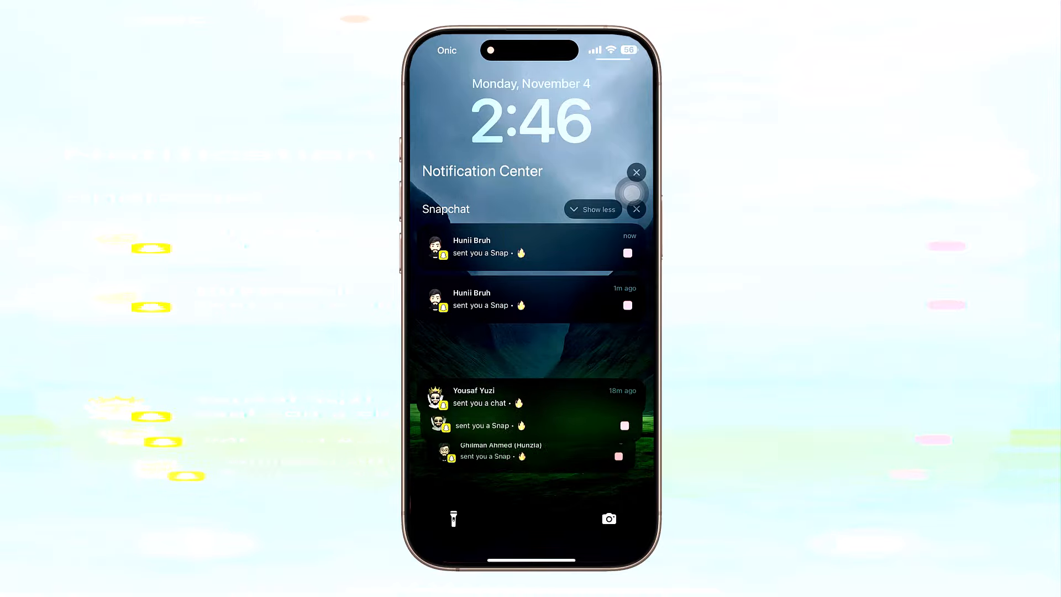
scroll(down, 3)
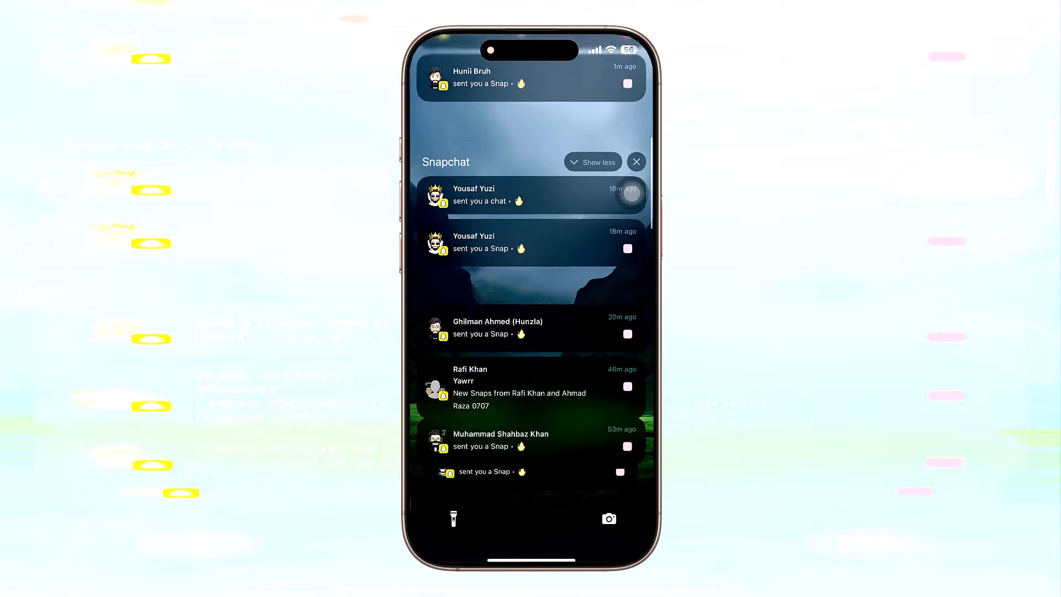
scroll(down, 3)
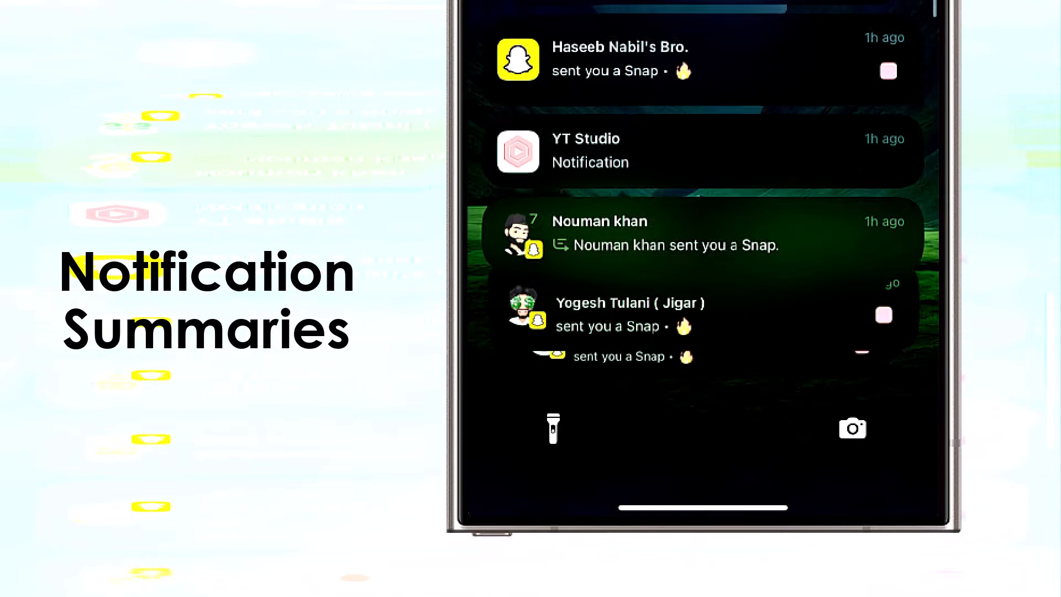
scroll(down, 3)
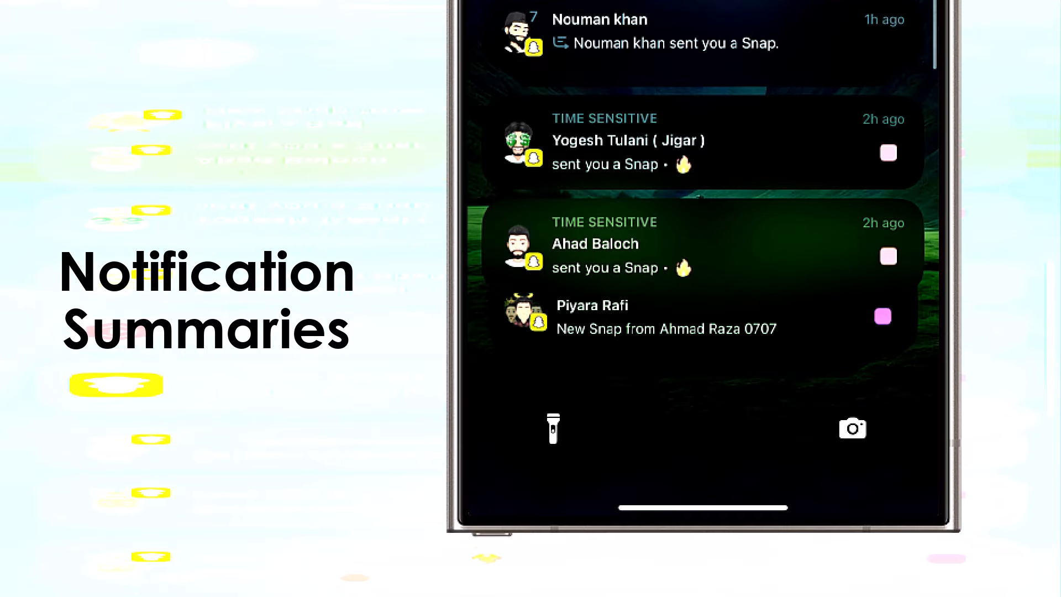
scroll(down, 3)
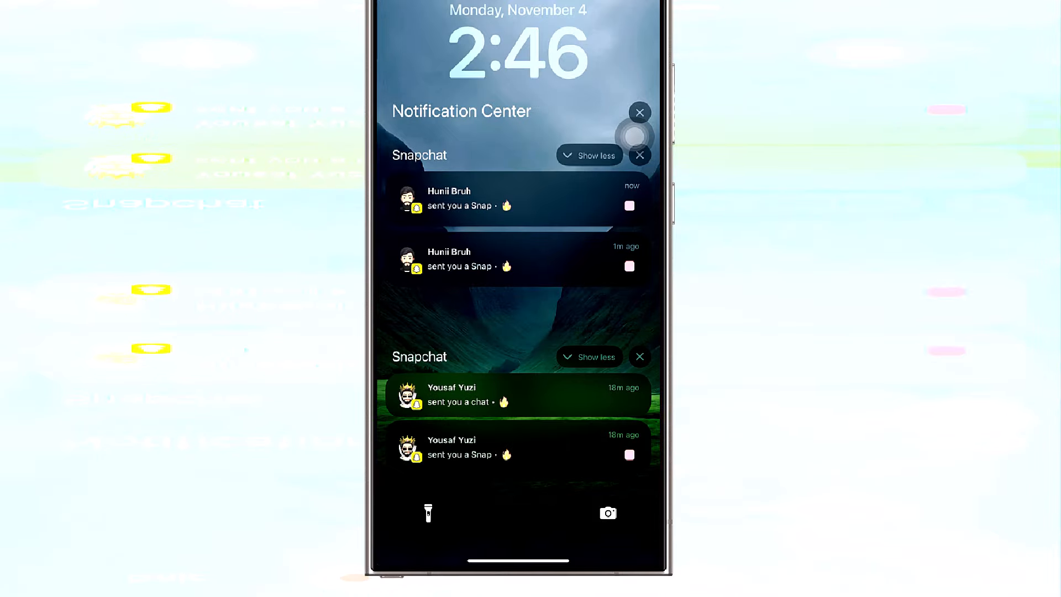
scroll(down, 3)
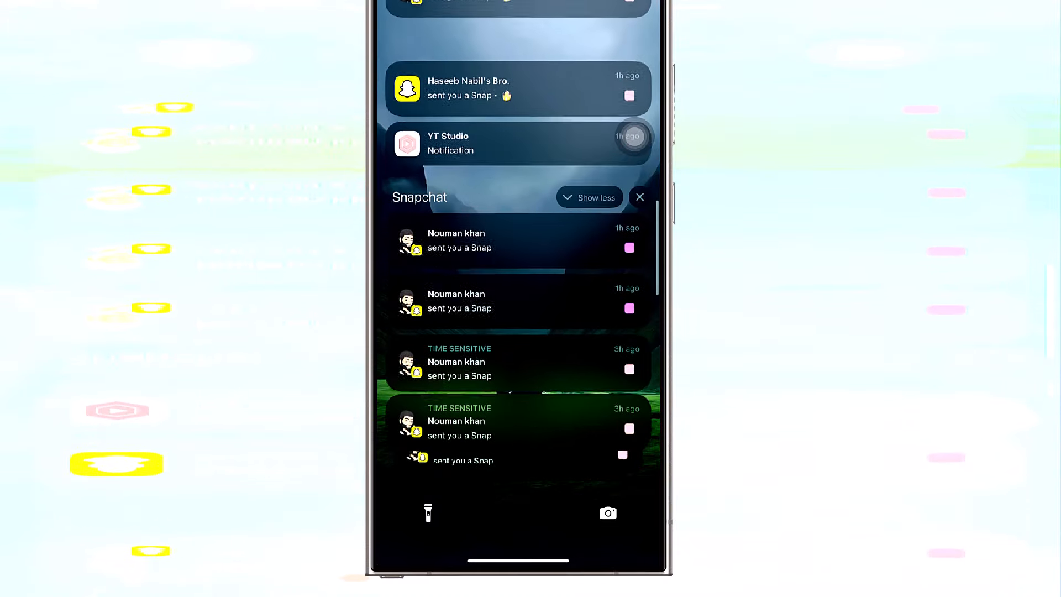
scroll(down, 3)
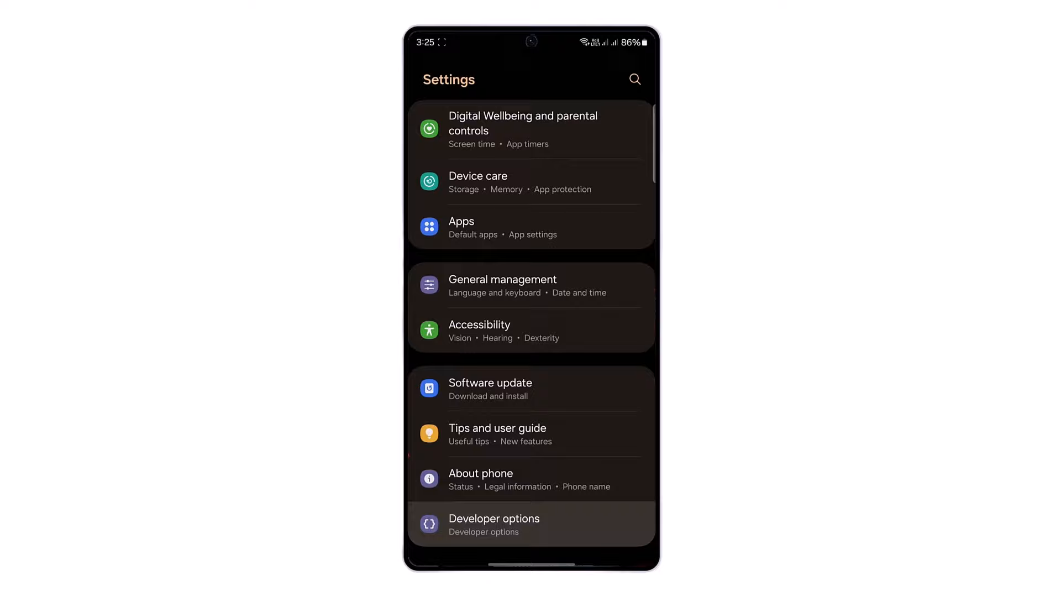
Enter Developer options and scroll past debugging and networking down to the Bluetooth audio settings.
click(494, 518)
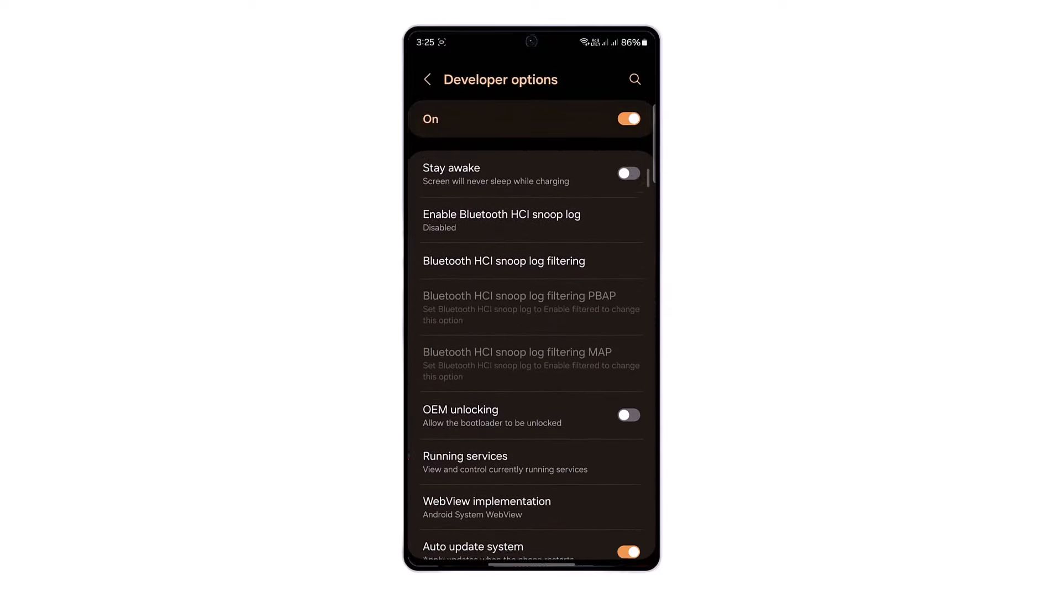
scroll(down, 3)
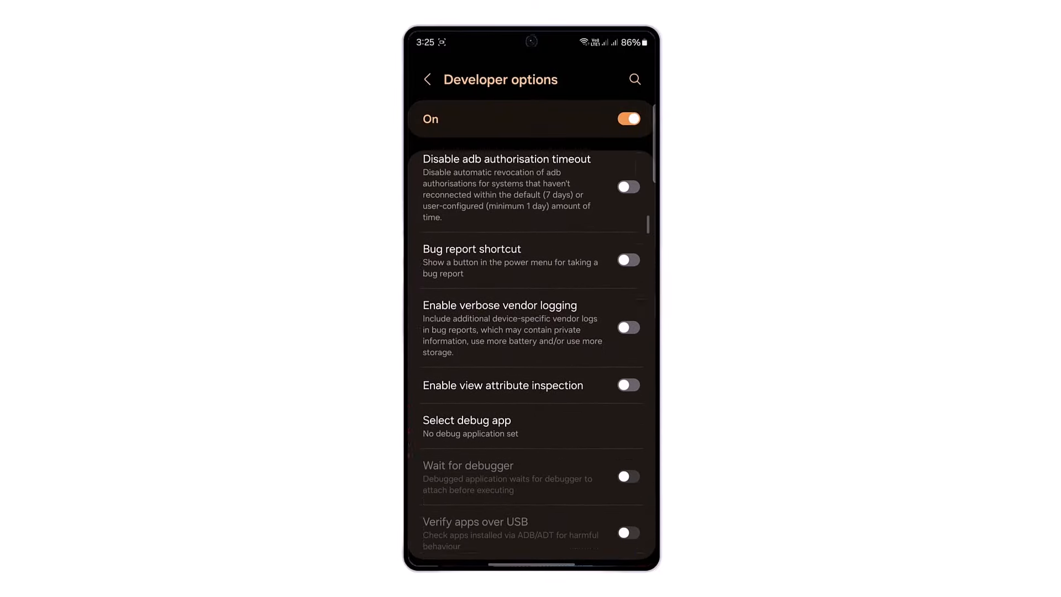
scroll(down, 3)
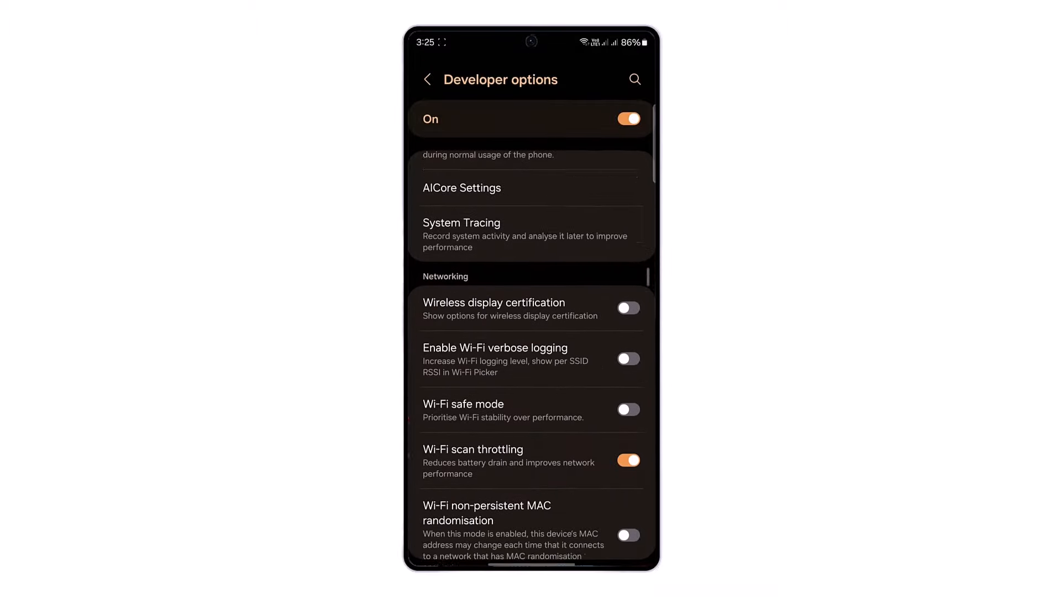
scroll(down, 3)
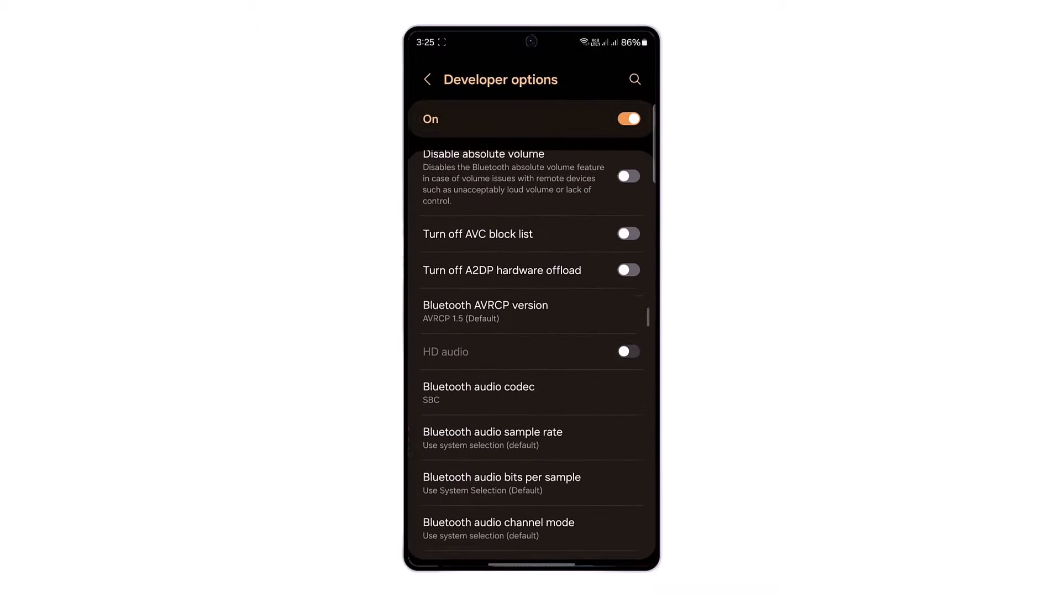